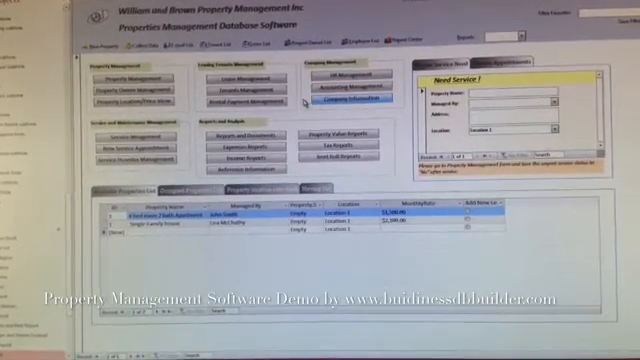
# Open the Company Information form from the dashboard and view another page of company details
pyautogui.click(336, 102)
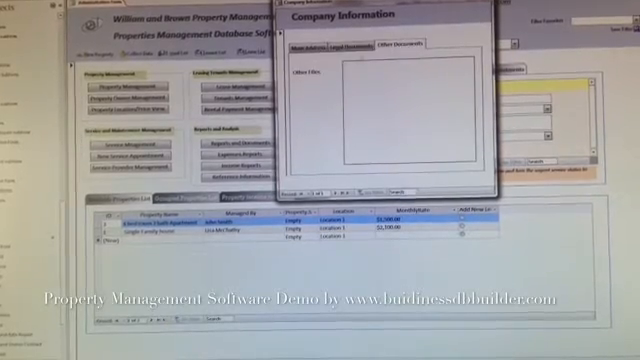
pyautogui.click(312, 48)
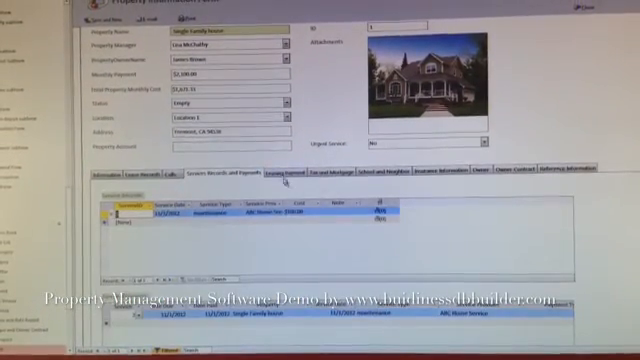
# Switch between the property form's related record lists to view other categories of property records
pyautogui.click(320, 160)
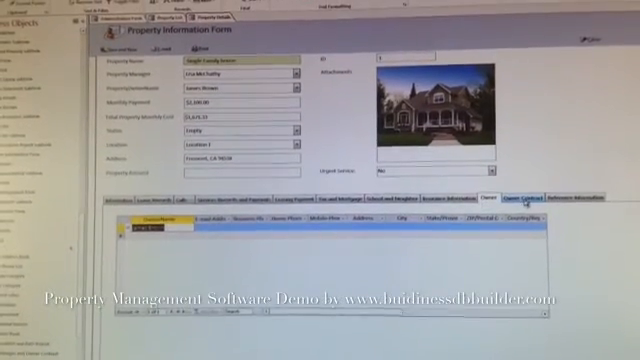
pyautogui.click(528, 190)
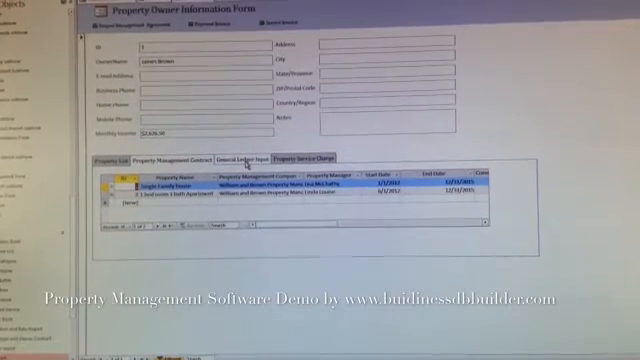
# Browse the owner form's subform pages showing the owner's properties and related records
pyautogui.click(304, 156)
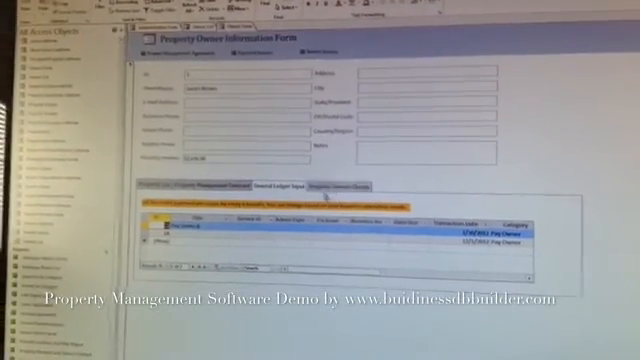
pyautogui.click(324, 188)
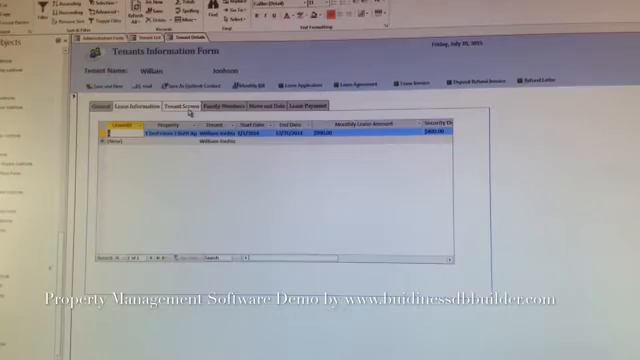
# Browse the tenant form's record lists and finish on the tenant's personal details and photo
pyautogui.click(234, 104)
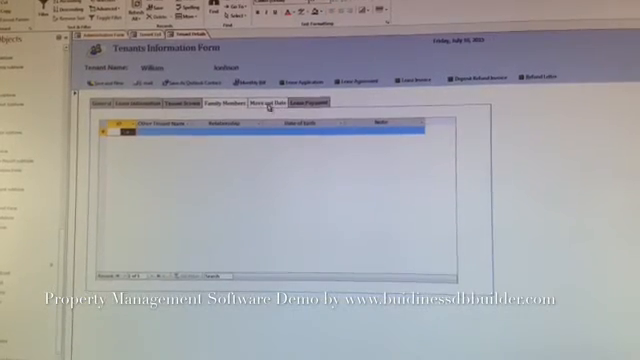
pyautogui.click(316, 100)
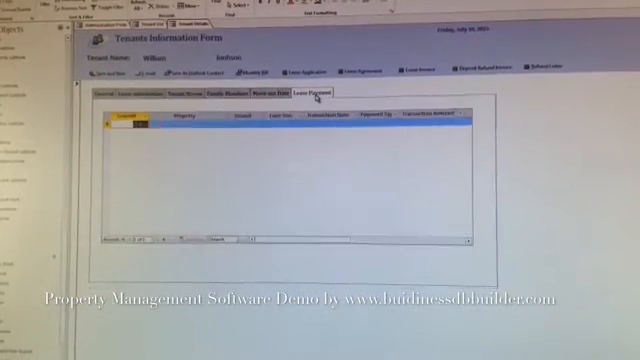
pyautogui.click(112, 92)
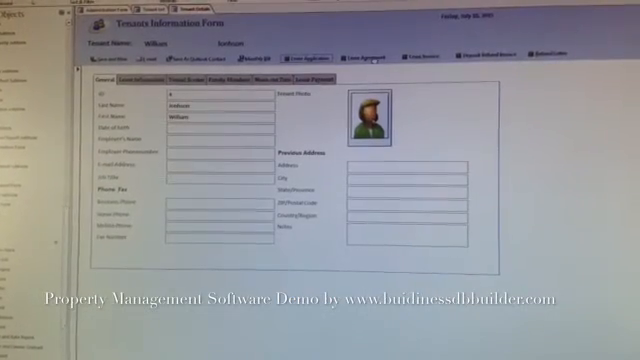
pyautogui.click(358, 56)
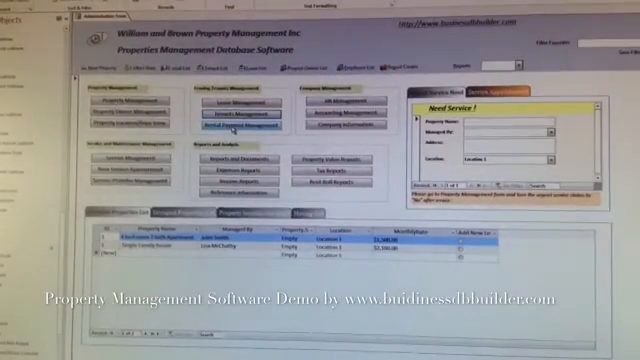
# View the rental payment records and their total, then enter the Property Management Report Center
pyautogui.click(228, 128)
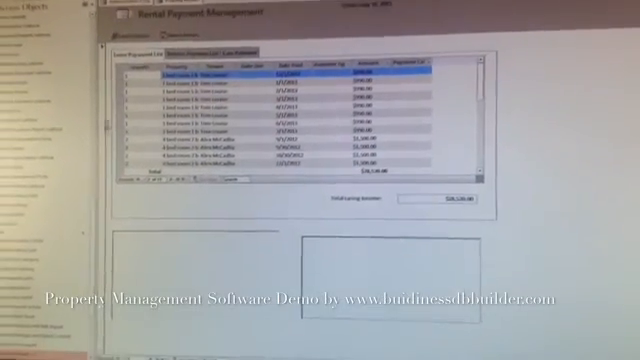
pyautogui.click(224, 56)
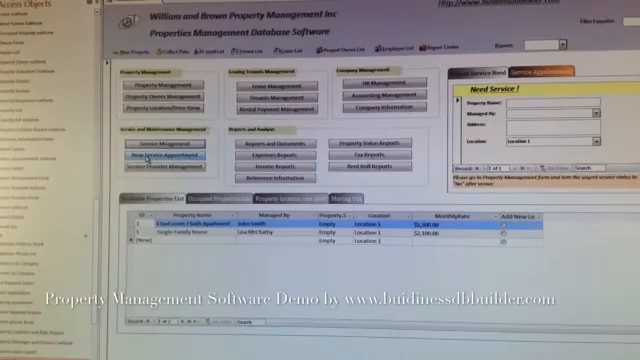
pyautogui.click(168, 152)
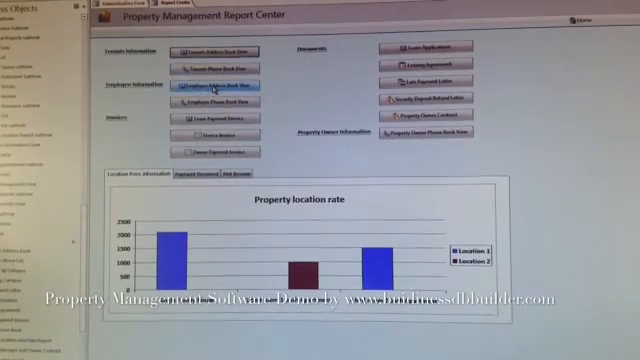
# Switch the report center from the location rate chart to the property value report listing property values
pyautogui.click(216, 90)
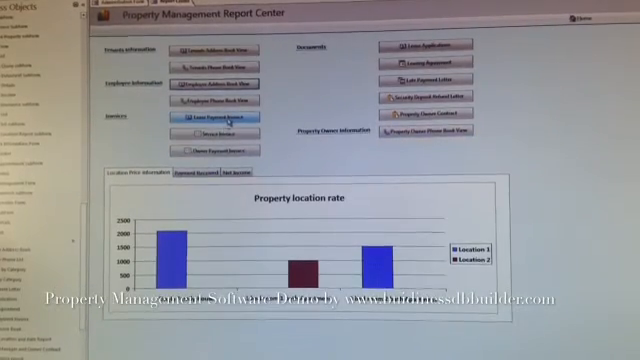
pyautogui.click(210, 116)
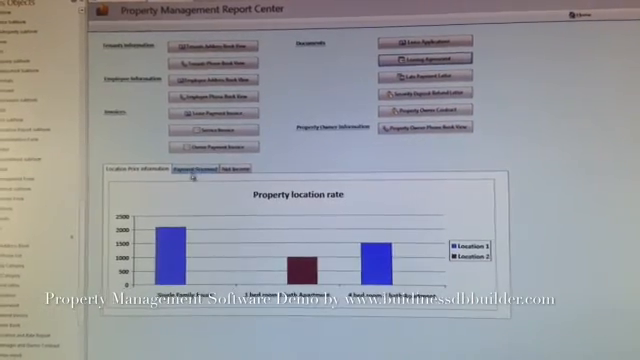
pyautogui.click(196, 172)
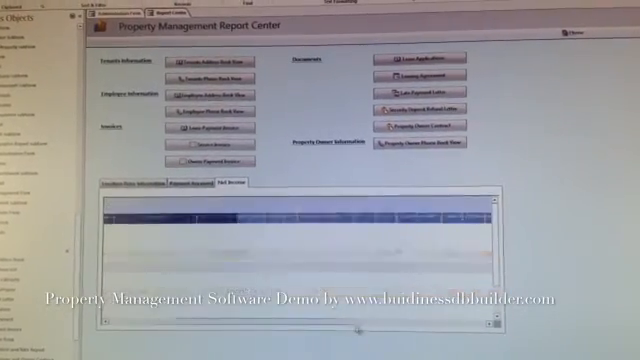
pyautogui.click(216, 180)
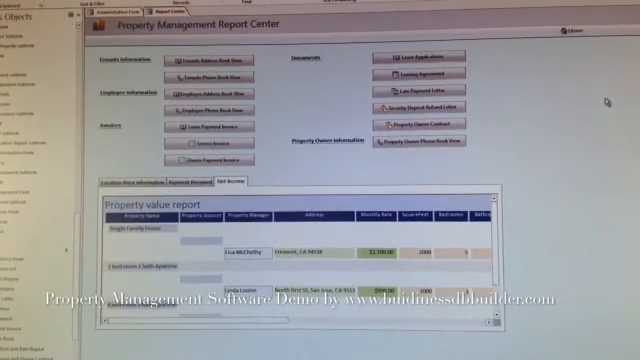